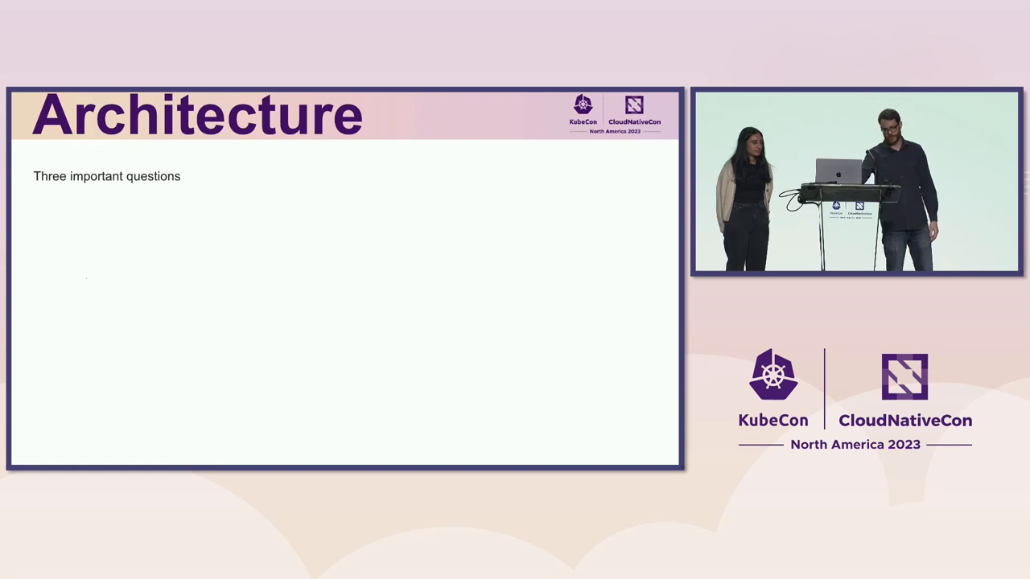
Step: Advance the slides to reveal the architecture diagram on the Architecture slide
key("Right")
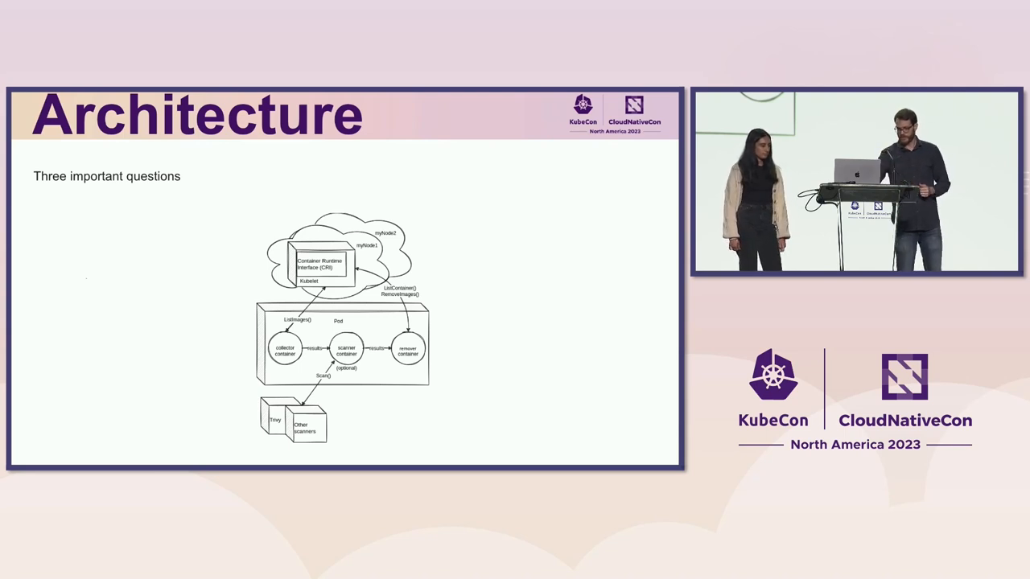
key("Right")
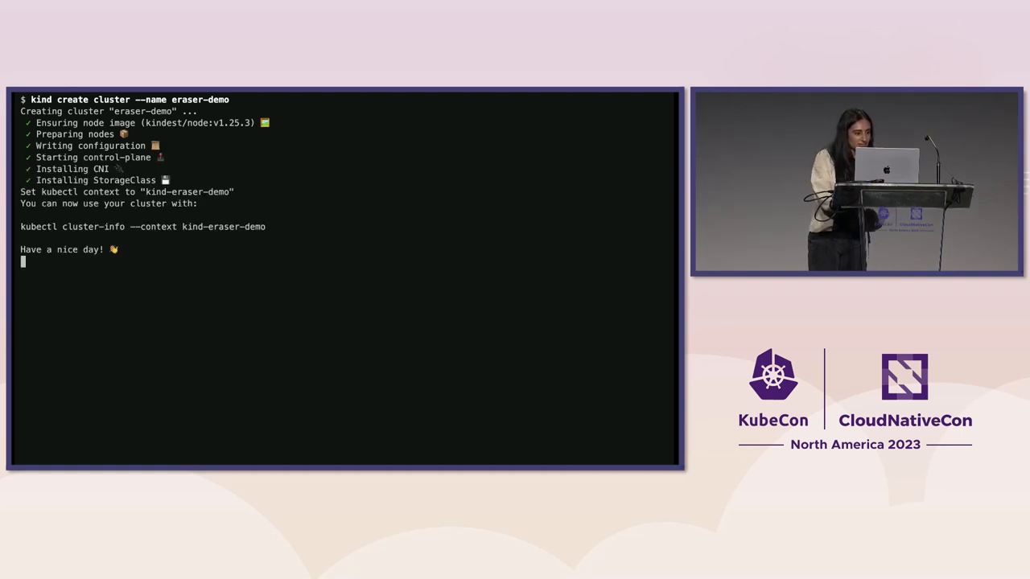
Step: Begin the kubectl command that applies the alpine DaemonSet to the eraser-demo cluster
type("kubectl apply -f ds.yaml")
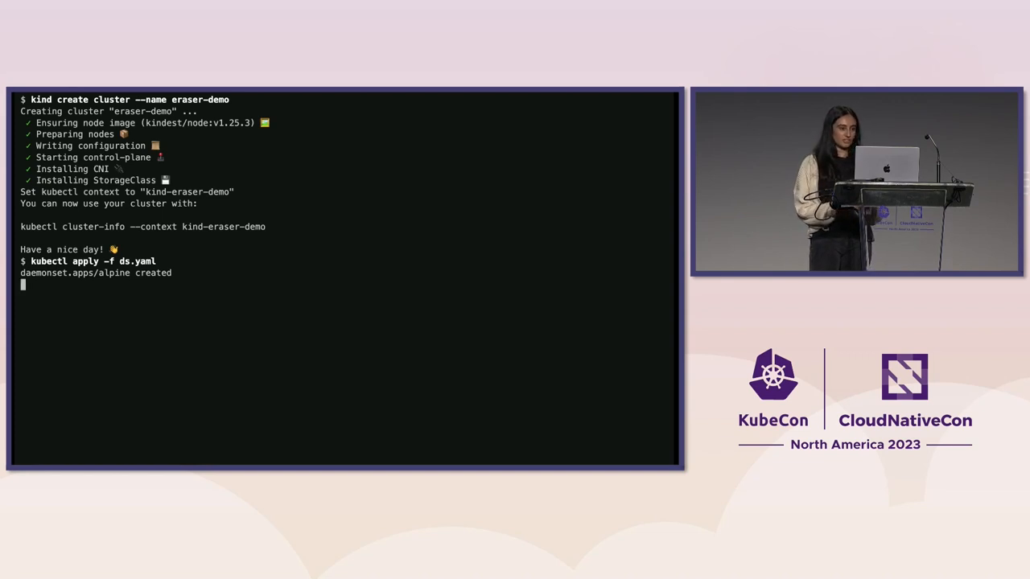
Step: List pods, delete the alpine daemonset, and grep the control-plane containerd images for alpine
type("kubectl get pods")
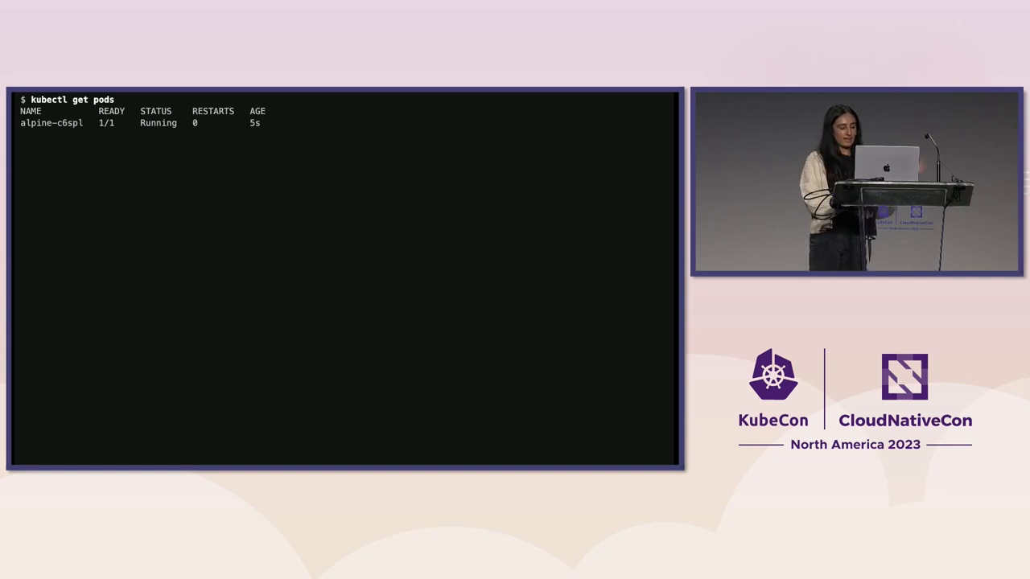
type("kubectl")
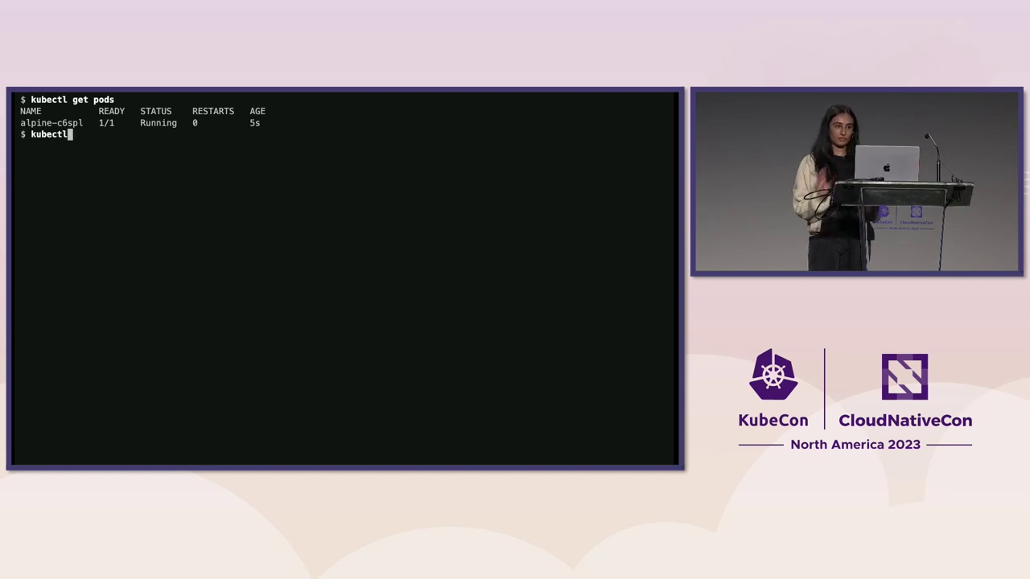
type("kubectl delete daemonset alpine")
type("docker exec eraser-demo-control-plane ctr -")
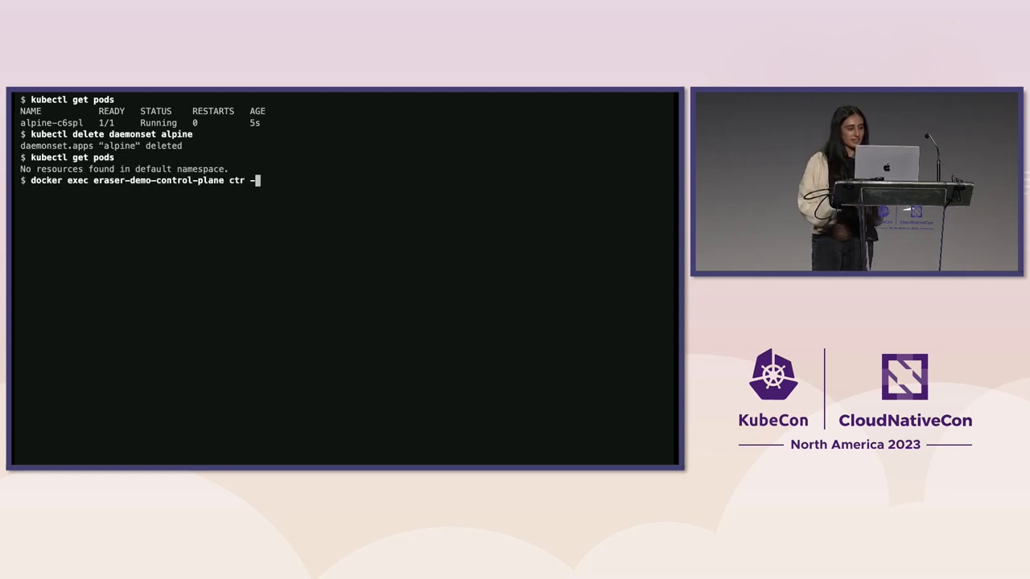
type("n k8s.io images list | grep alpine")
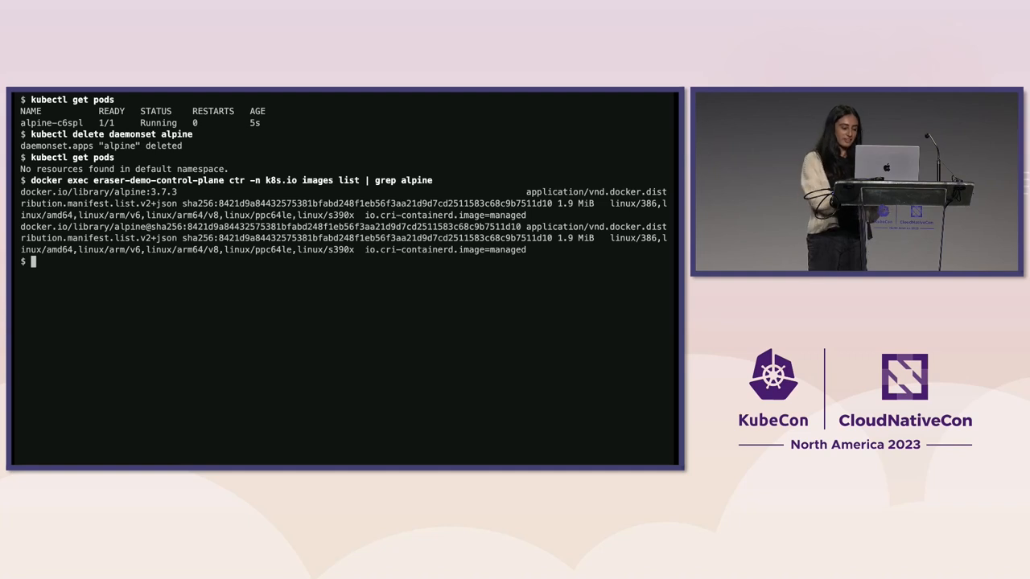
Step: Helm-install Eraser into a new eraser-system namespace
type("helm install -n eraser-system eraser eraser/eraser --create-namespace")
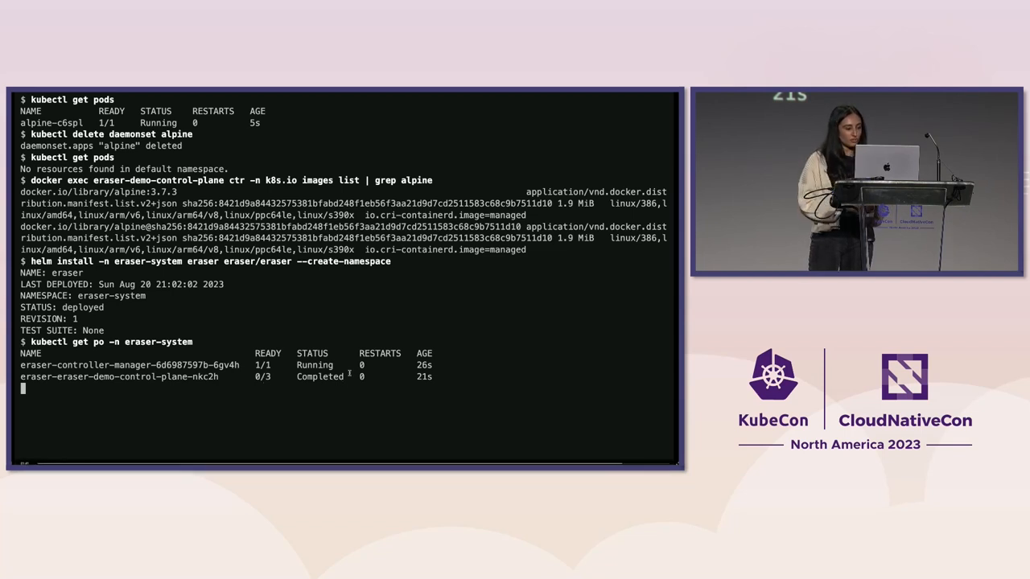
Step: List eraser-system pods, grep the control-plane images for alpine, and start the recorded kind create cluster demo
type("kubectl get po -n eraser-system")
type("docker")
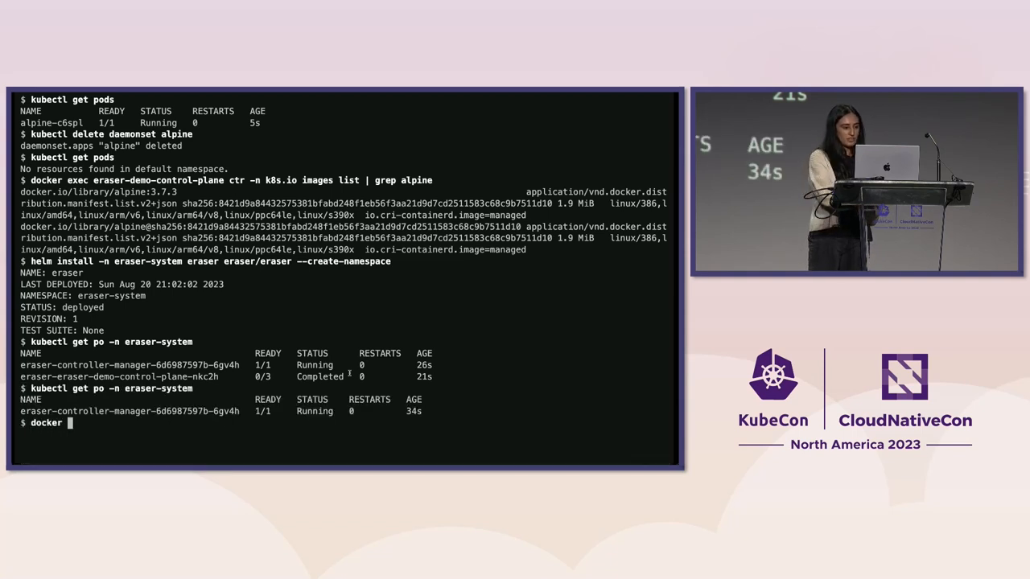
type("exec eraser-demo-control-plane ctr -n k8s.io images list | grep alpine")
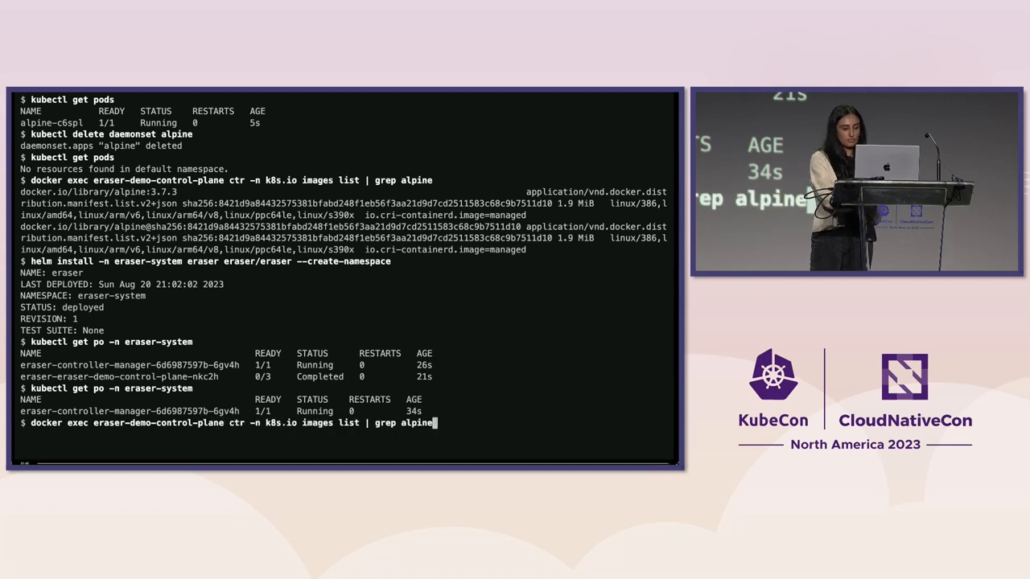
type("kind create clust")
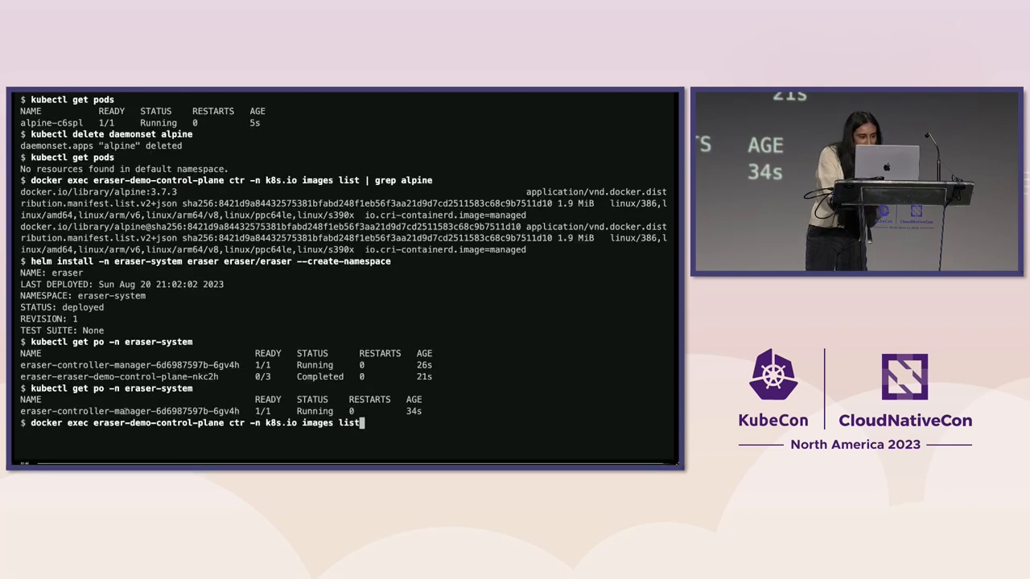
type("| grep alpine")
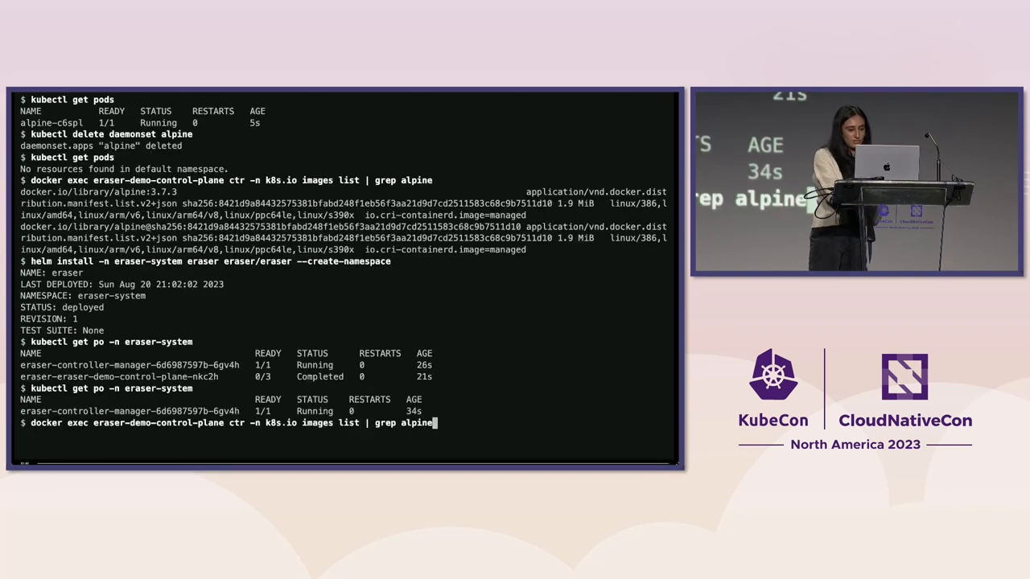
type("kind create cluster --n")
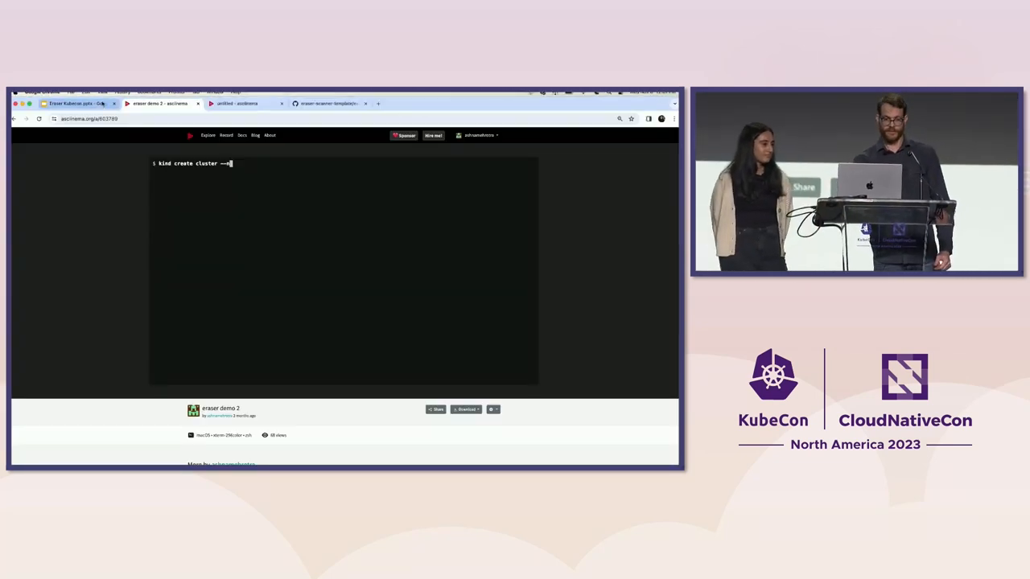
Step: Play the asciinema cast through kind create cluster and kubectl get nodes
left_click(242, 103)
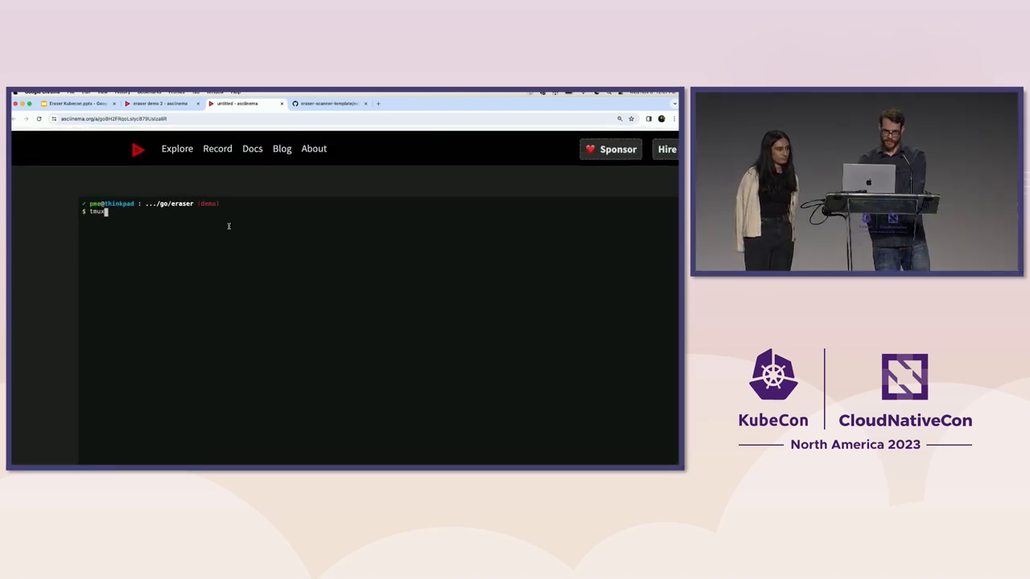
type("kind create cluster --config test/e2e/kind-config.yaml")
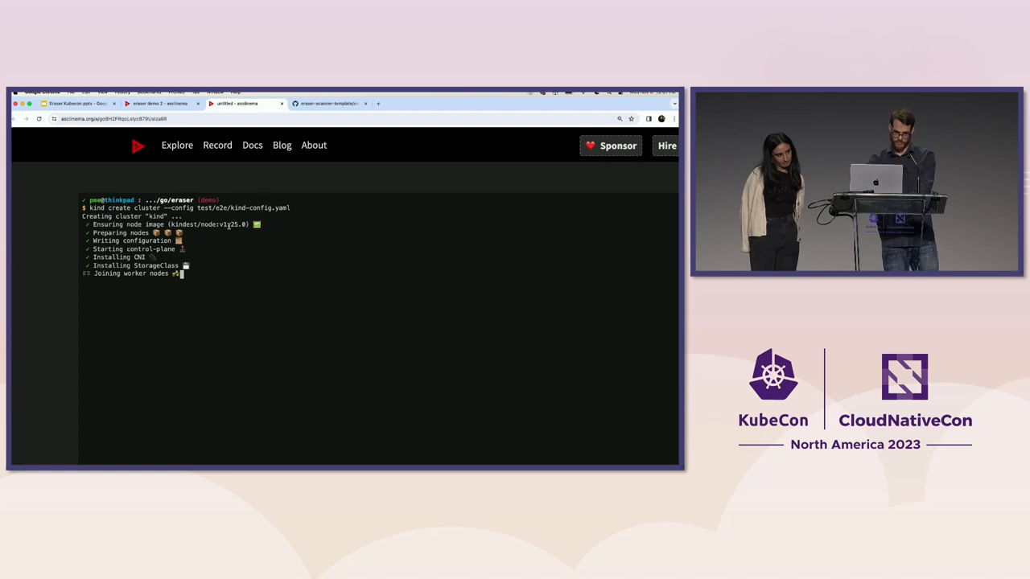
type("kubectl get nodes")
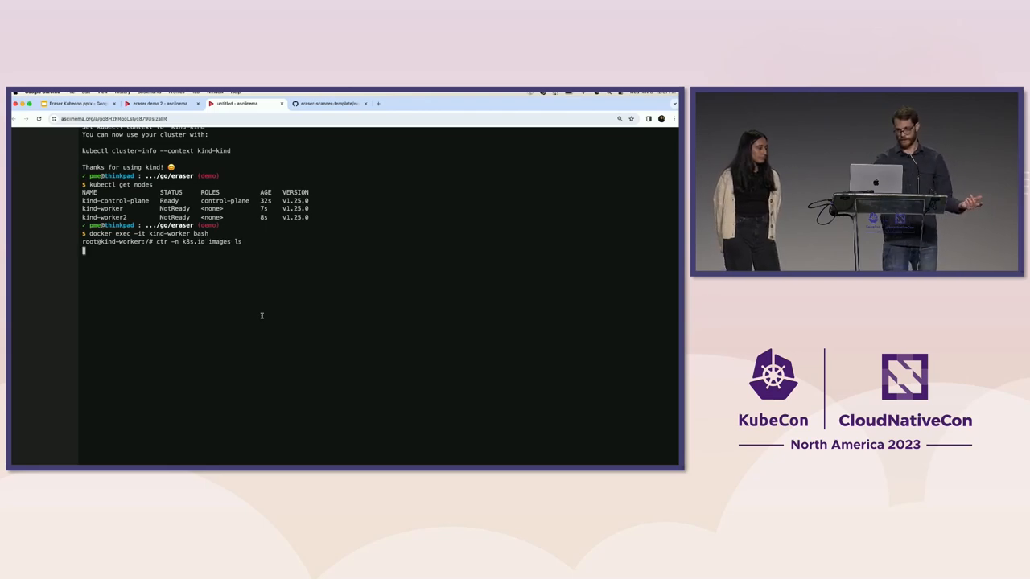
Step: Run ctr images ls piped to grep nginx on the kind-worker node
key("Return")
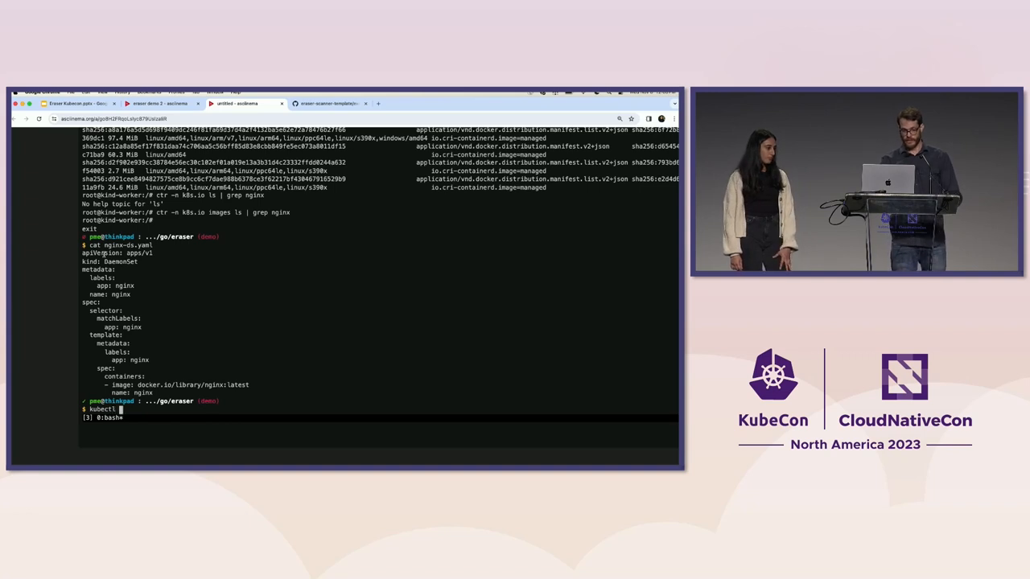
Step: Apply nginx-ds.yaml, check kind-worker's ctr images for nginx, and begin the Eraser helm repo add
type("apply -f")
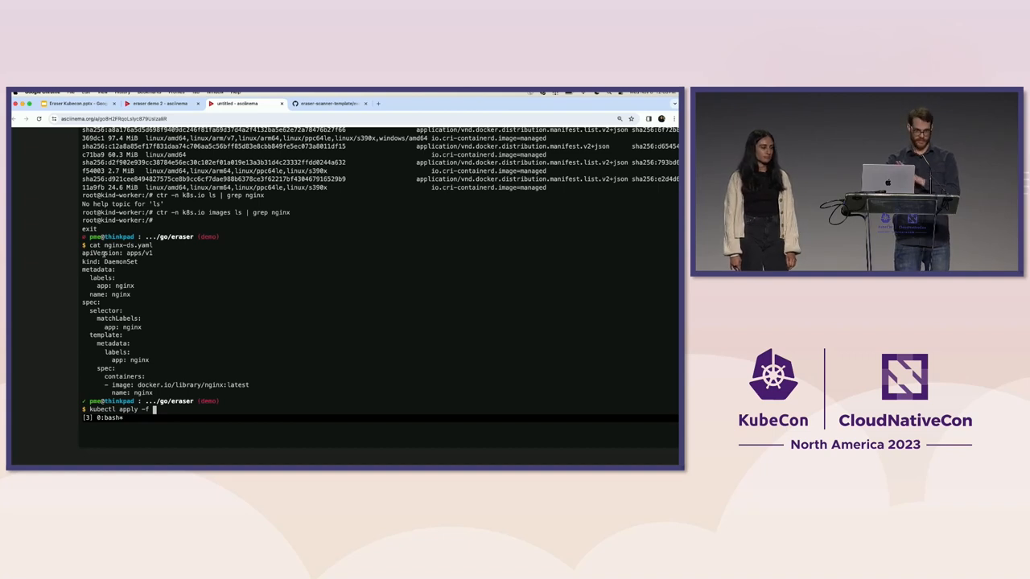
type("nginx-ds.yaml")
type("docker exe")
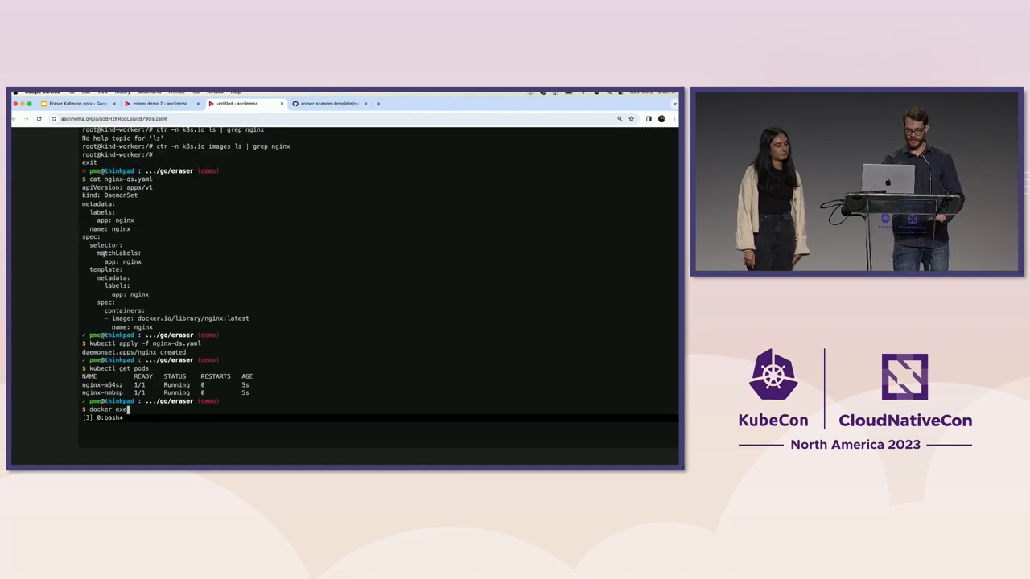
type("-it kind-worker bash")
type("helm repo add eraser h")
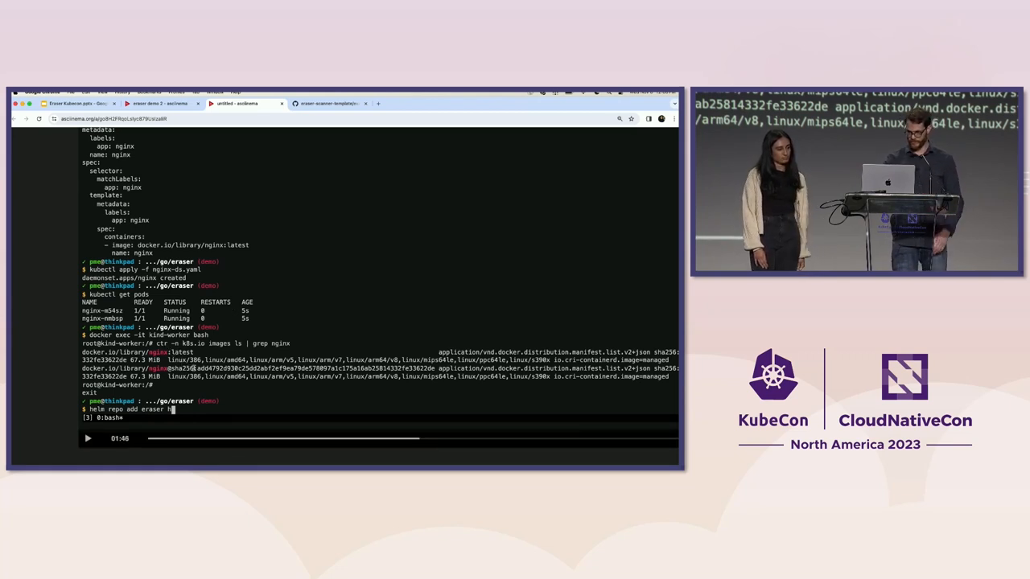
type("ttps://")
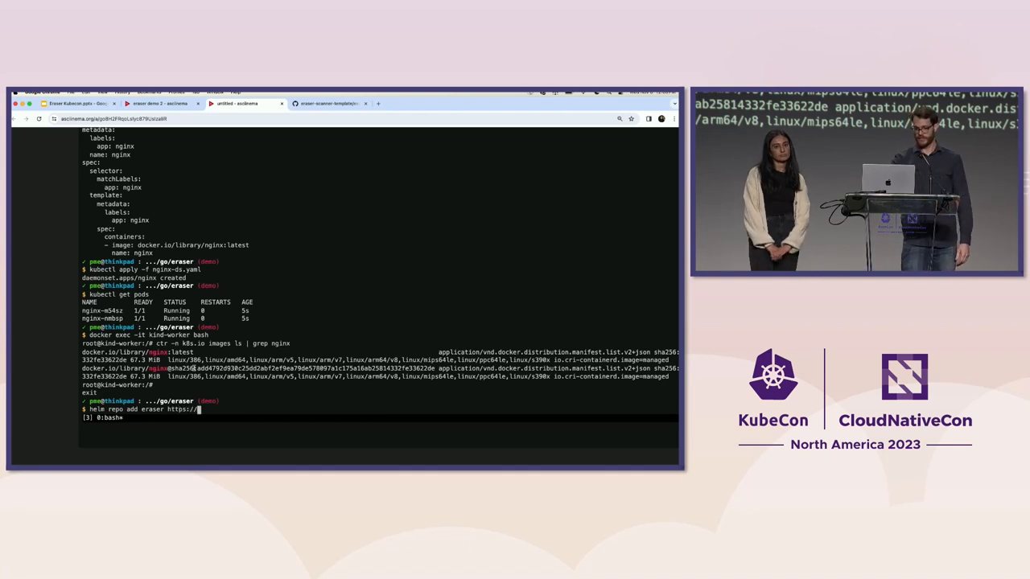
Step: Add the eraser-dev repo and helm install eraser/eraser in eraser-system with collector and scanner enabled=false
type("eraser-dev.github.io/eraser/charts")
type("helm install eraser ")
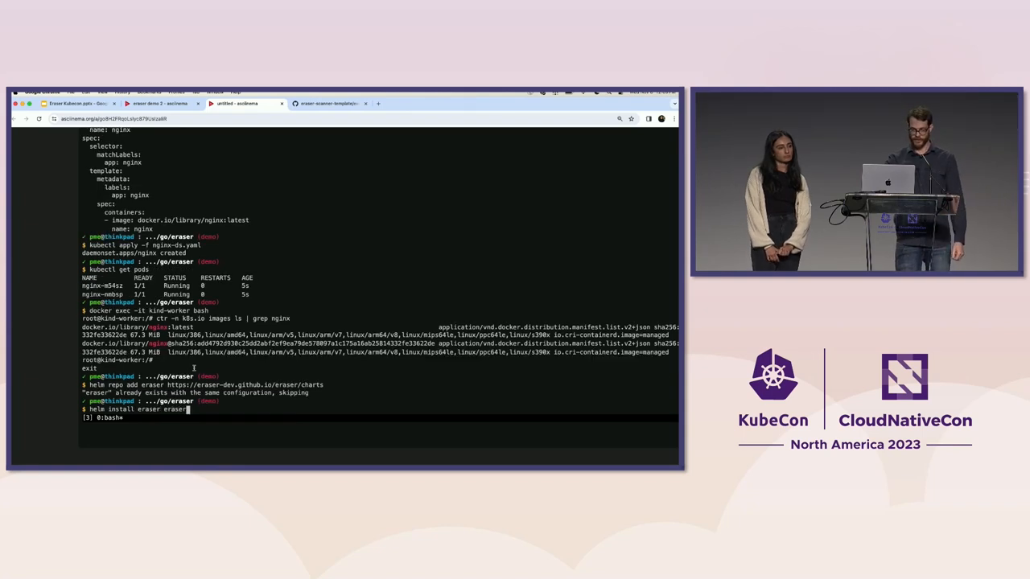
type("eraser/eraser -n eraser-system")
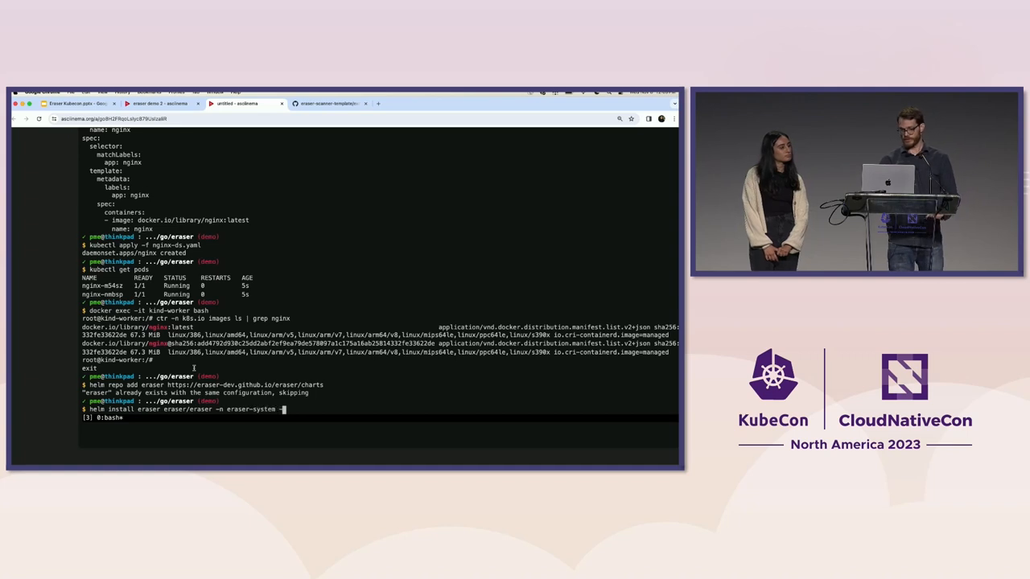
type("--create-namespace --set")
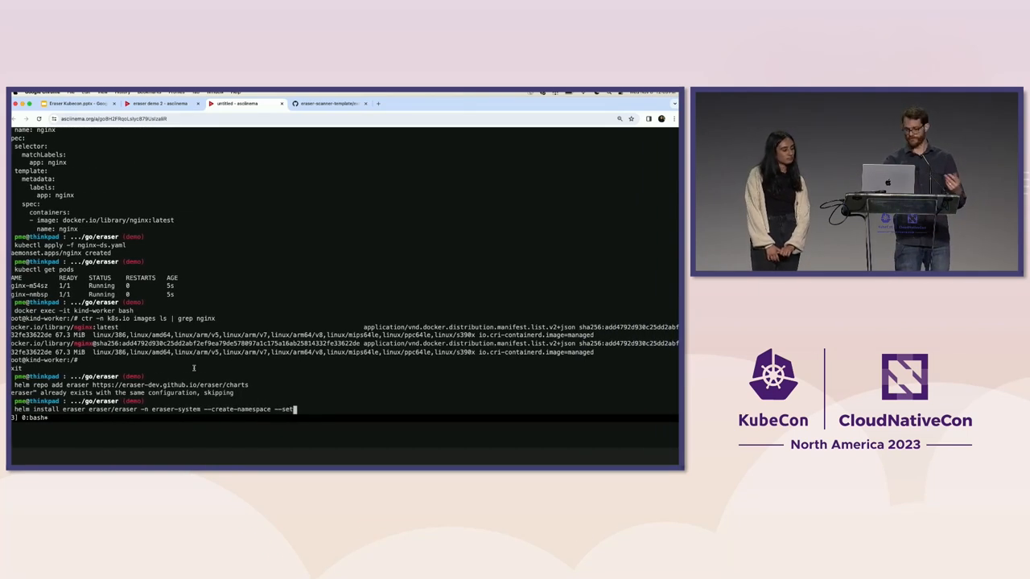
type("runtimeC")
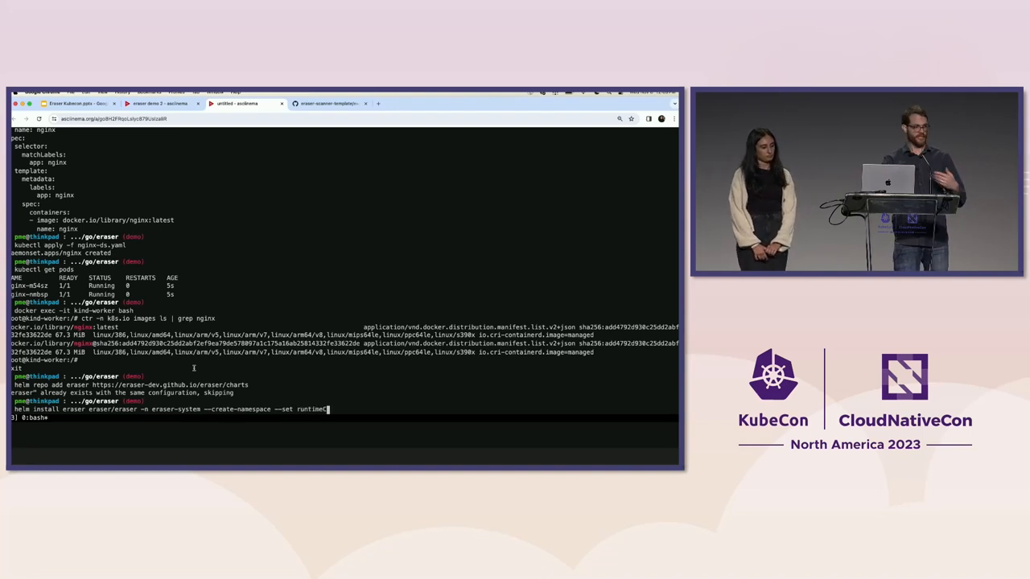
type("onfig.co")
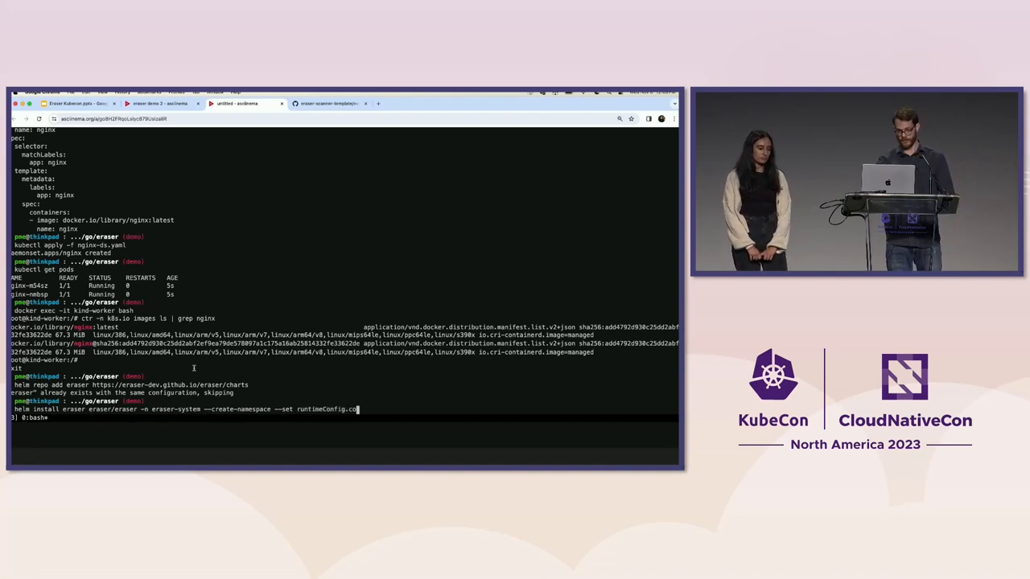
type("mponents.collector")
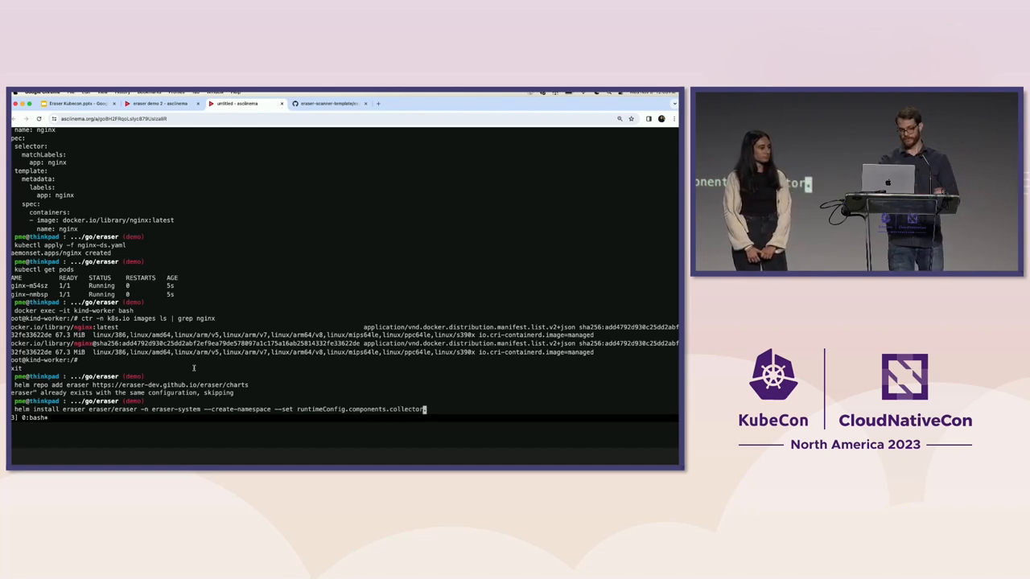
type(".enable")
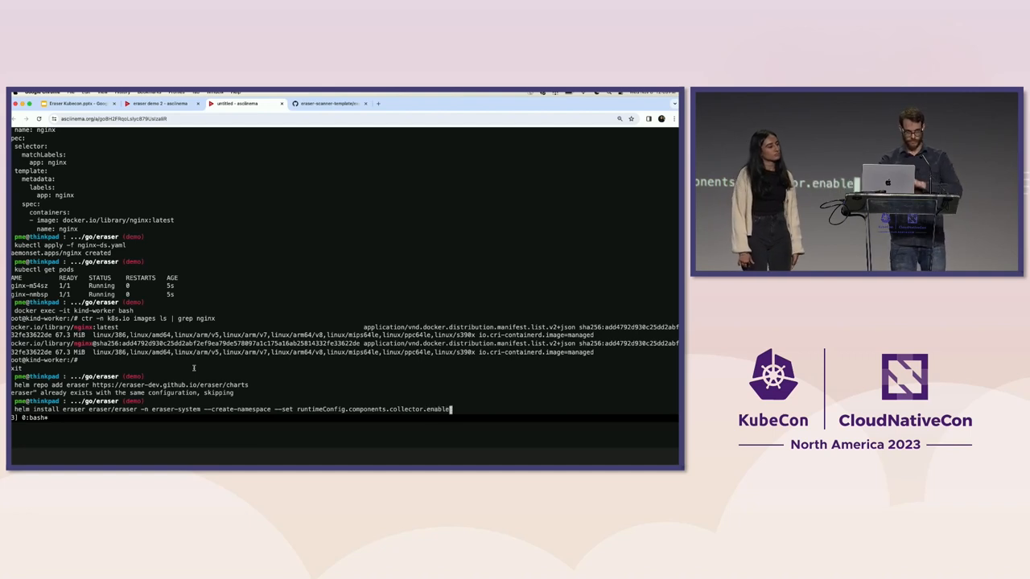
type("=false runtimeConfig.components.sca")
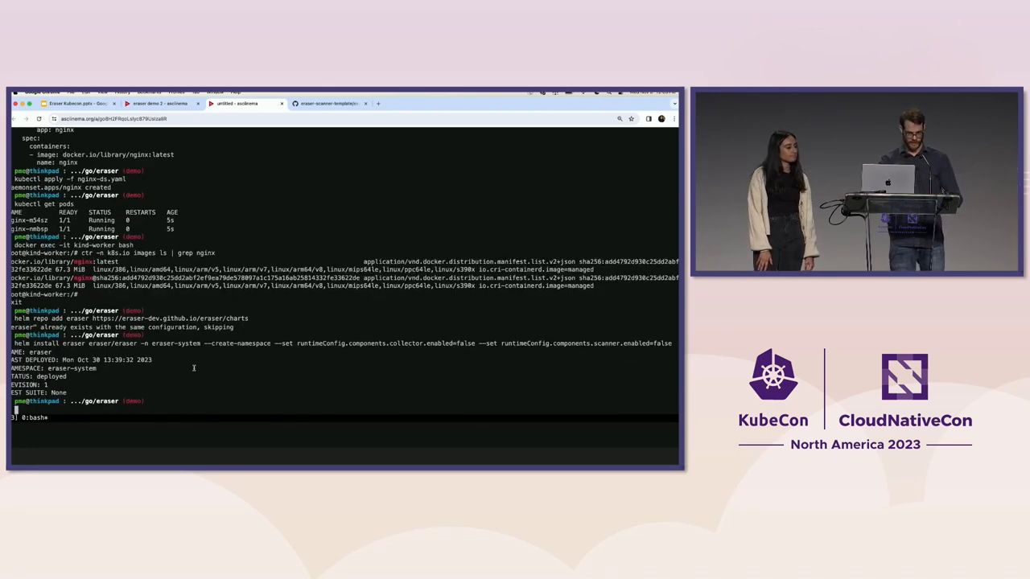
Step: List the pods in the eraser-system namespace to confirm the controller manager runs
type("kubectl get pods -n eraser-system")
type("kubectl delete da")
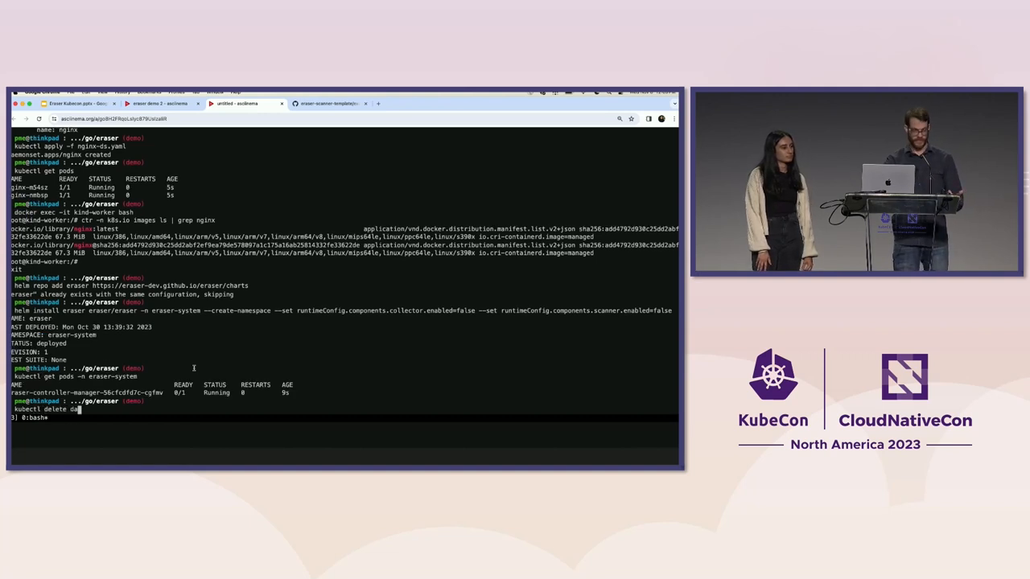
Step: Delete the nginx daemonset and grep kind-worker's crictl images for nginx
type("e")
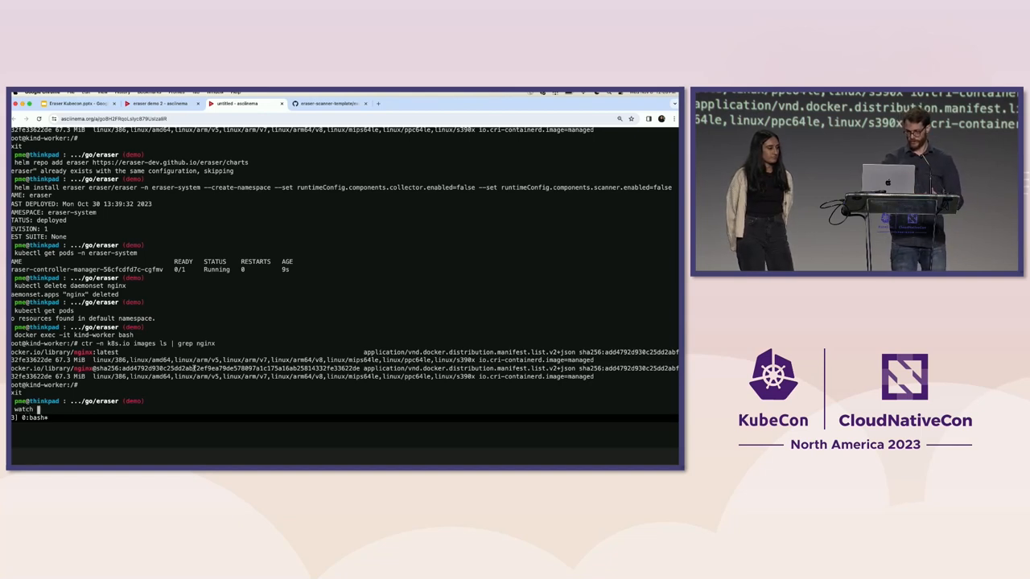
type("-n1 kub")
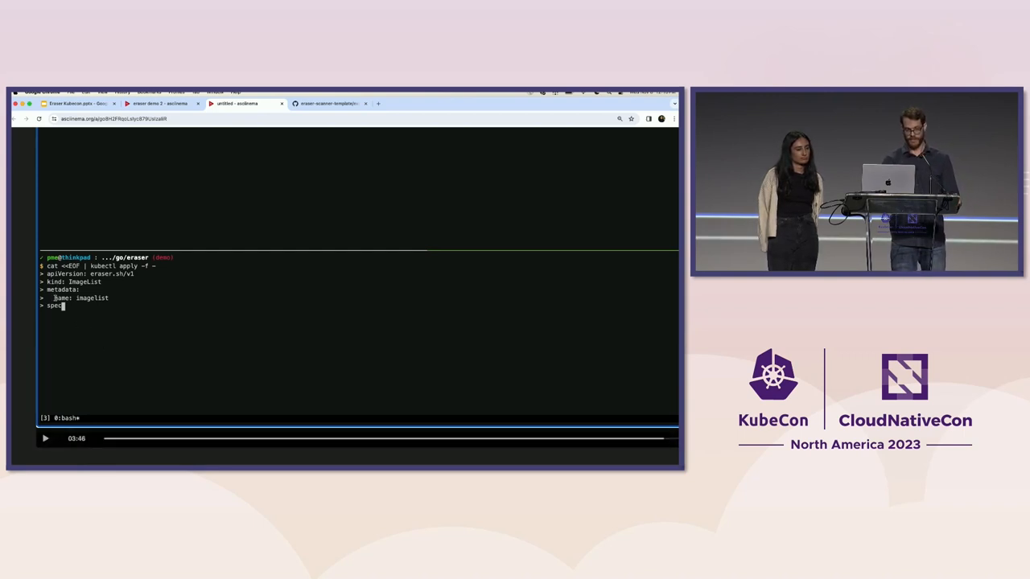
Step: Resume the recorded demo and add spec.images with a docker.io/library image to the ImageList heredoc
left_click(45, 439)
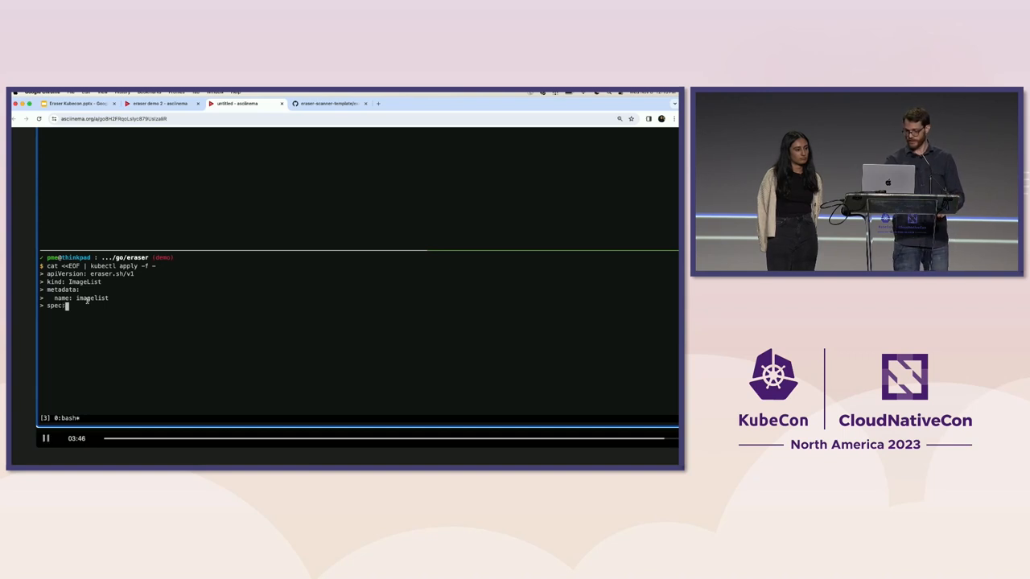
type("images:")
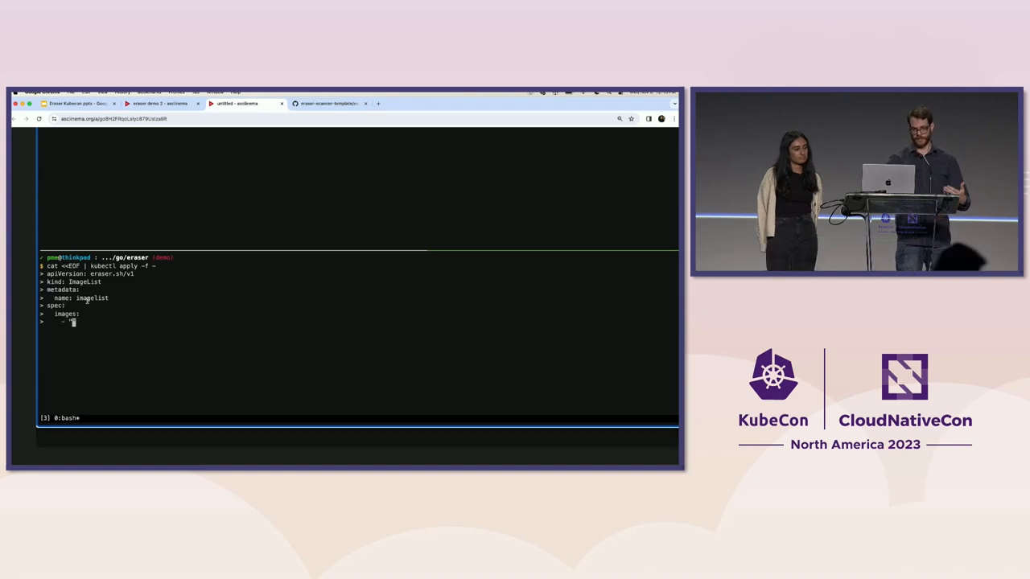
type("\"docker.io/lib")
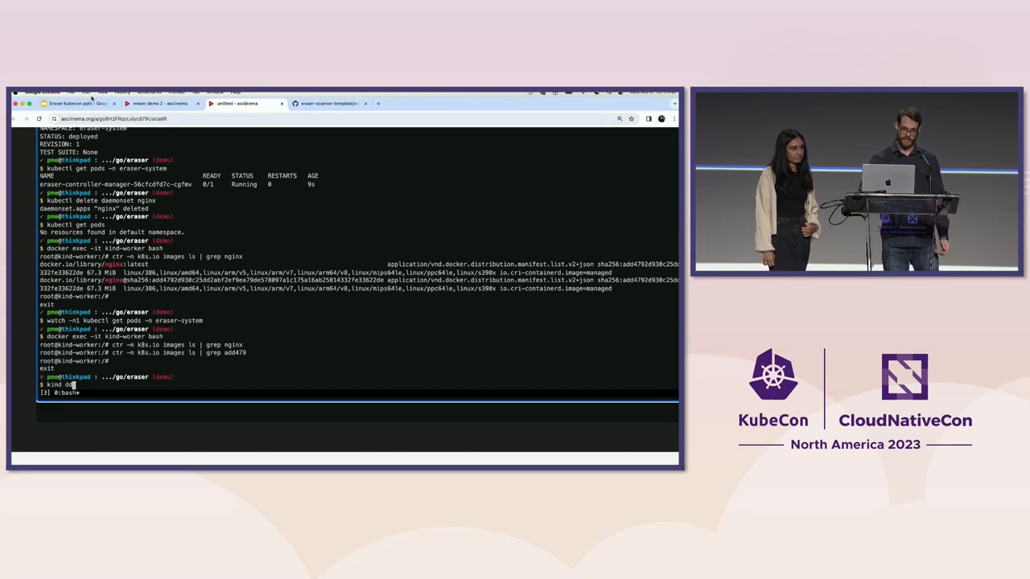
Step: Return to the Slides deck and present the Future Work slide in slideshow mode
left_click(79, 106)
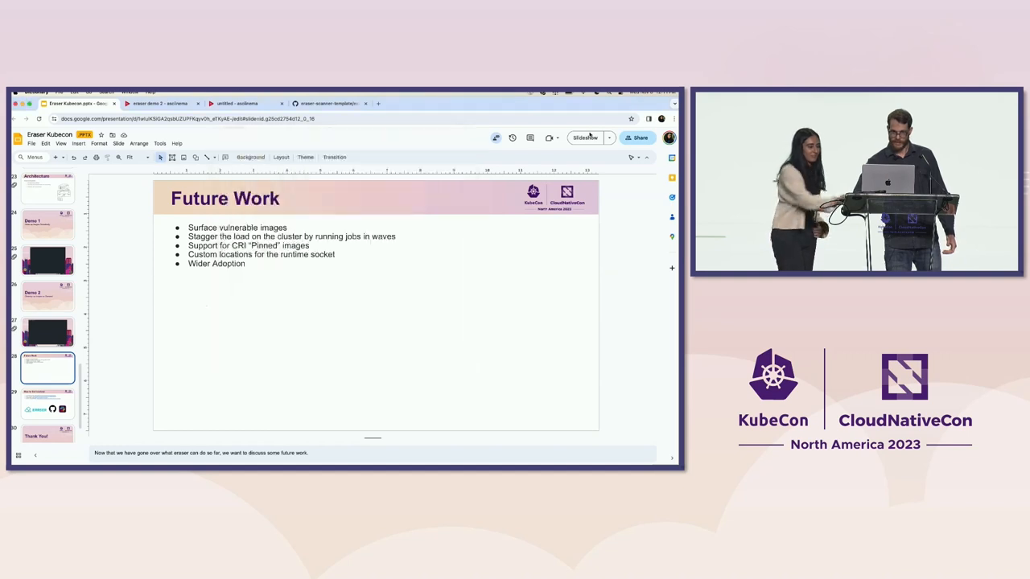
mouse_move(586, 138)
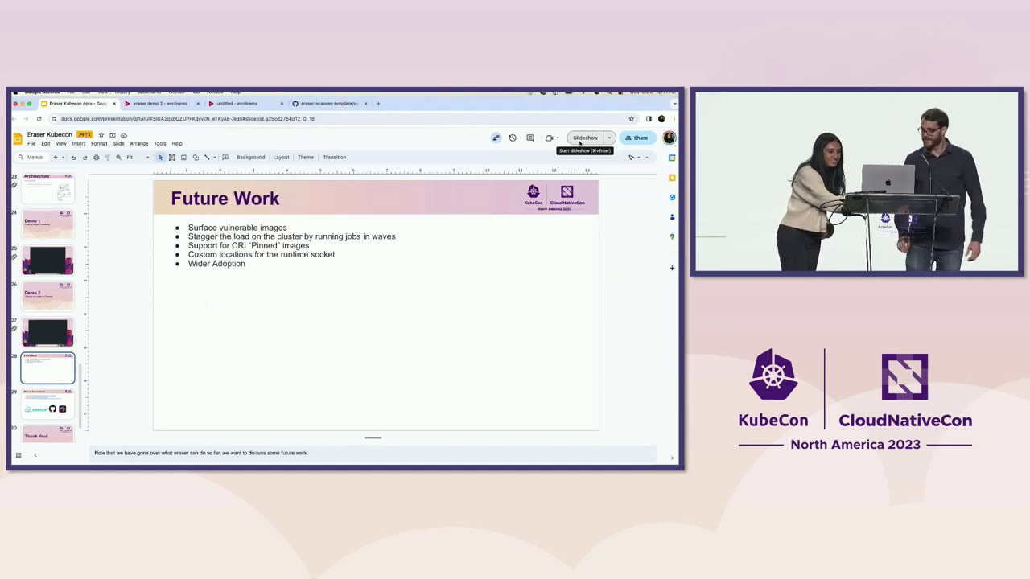
left_click(586, 139)
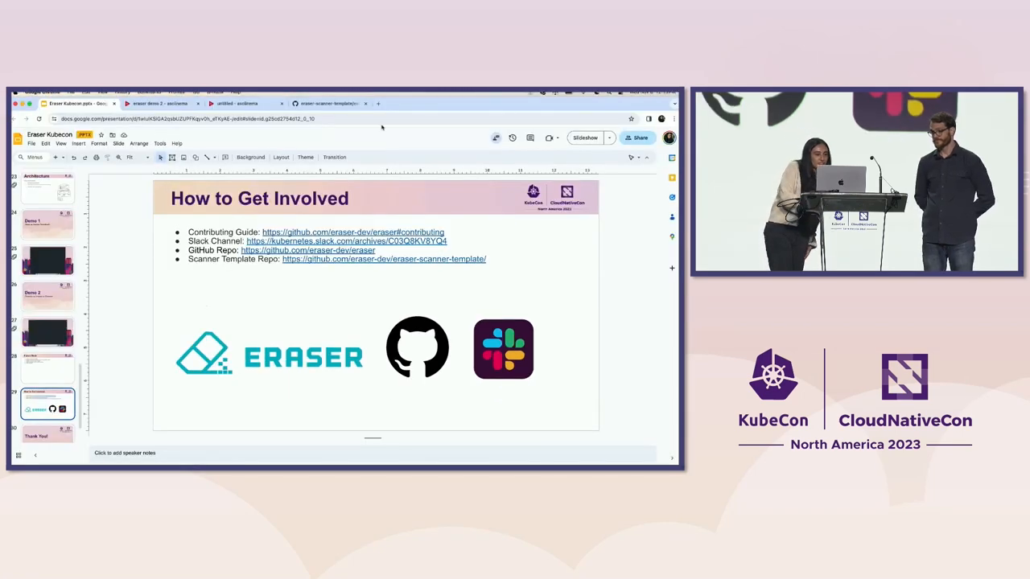
Step: Follow the repository link to the eraser-scanner-template code on GitHub
left_click(334, 103)
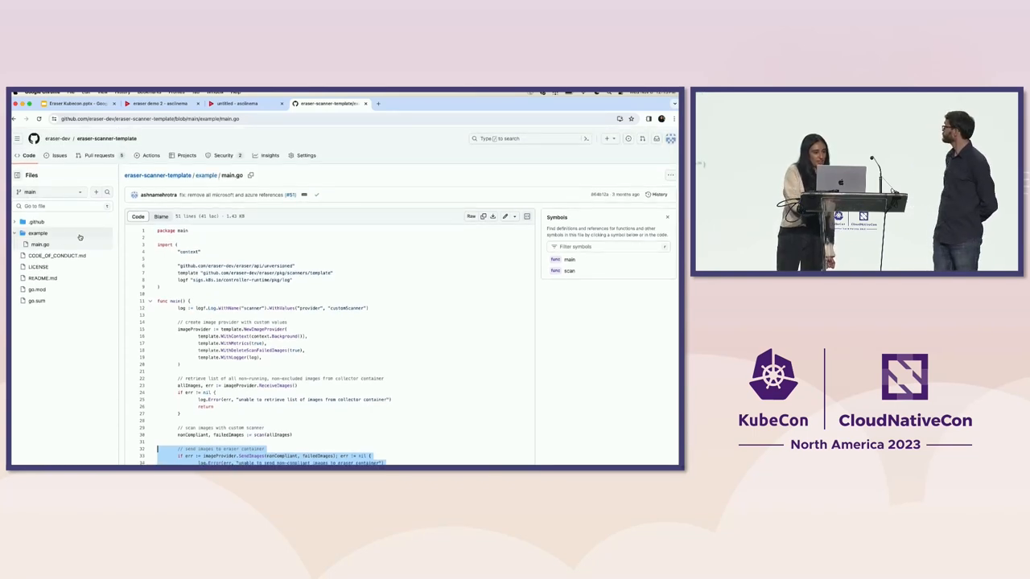
Step: Scroll through example/main.go, then return to Slides and present the closing Thank You slide
scroll("down", 3)
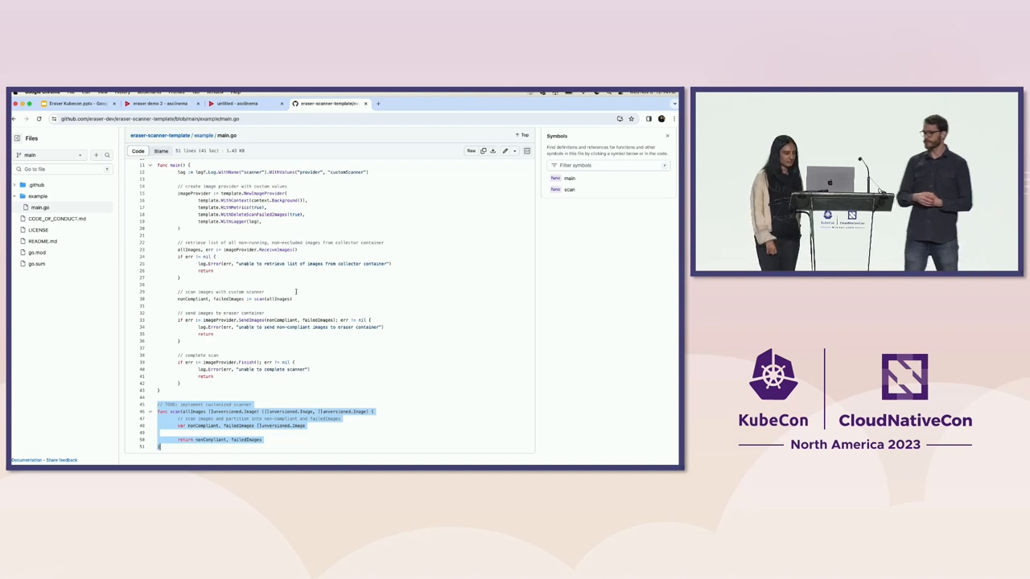
left_click(80, 106)
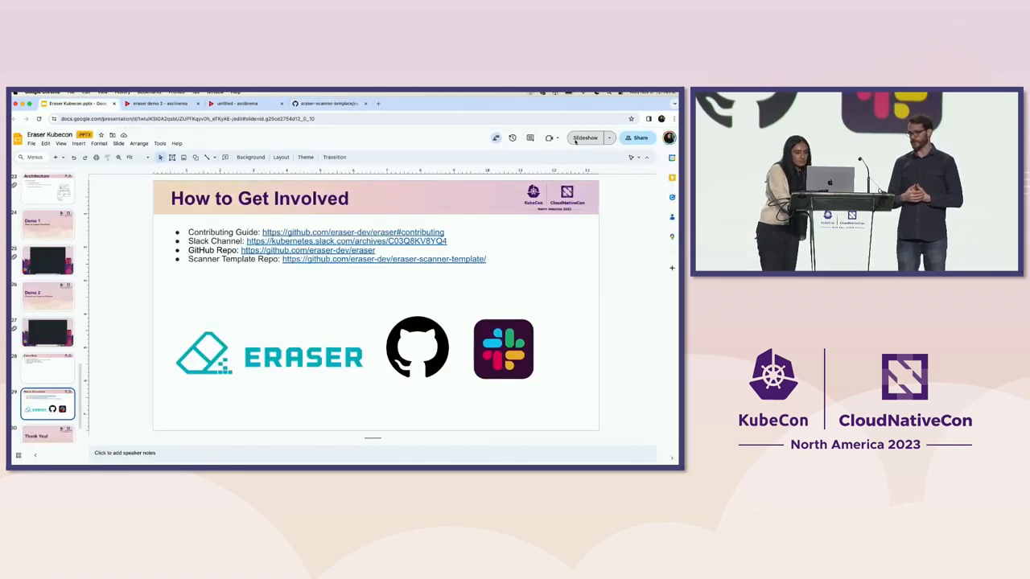
left_click(583, 138)
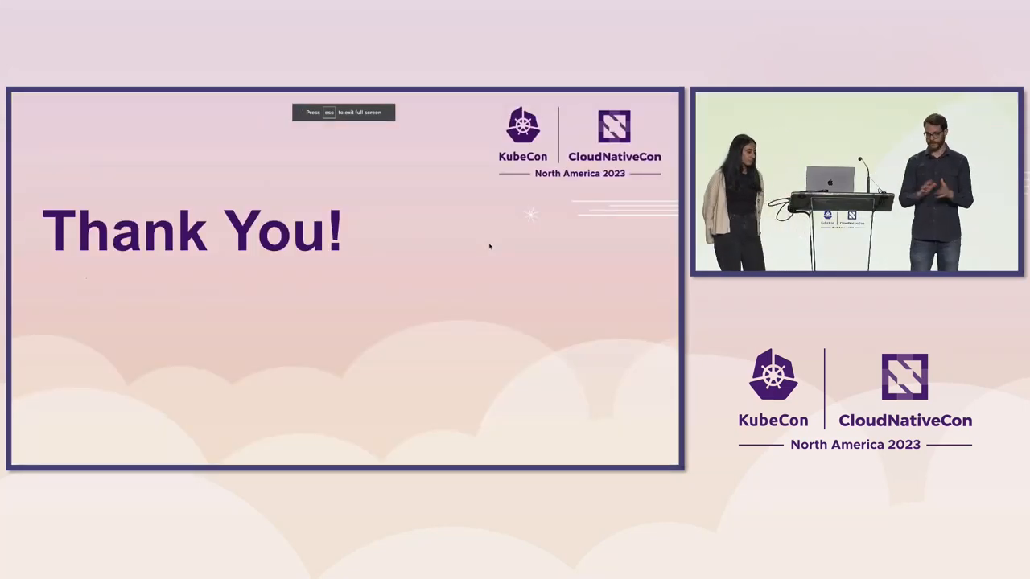